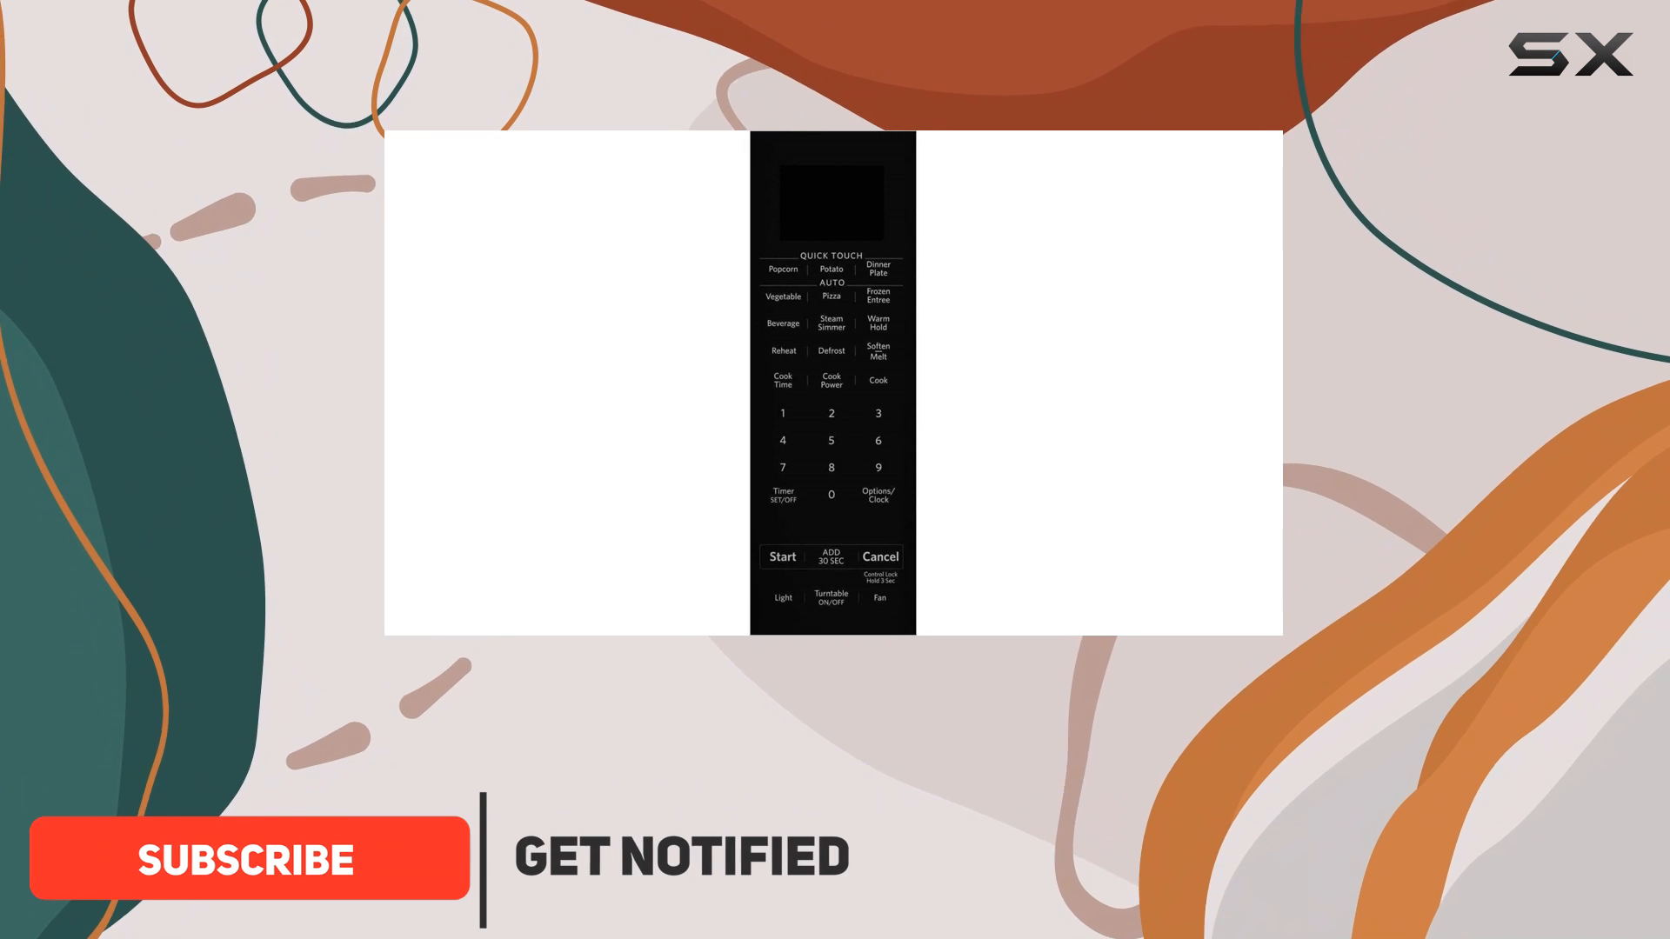
click(253, 858)
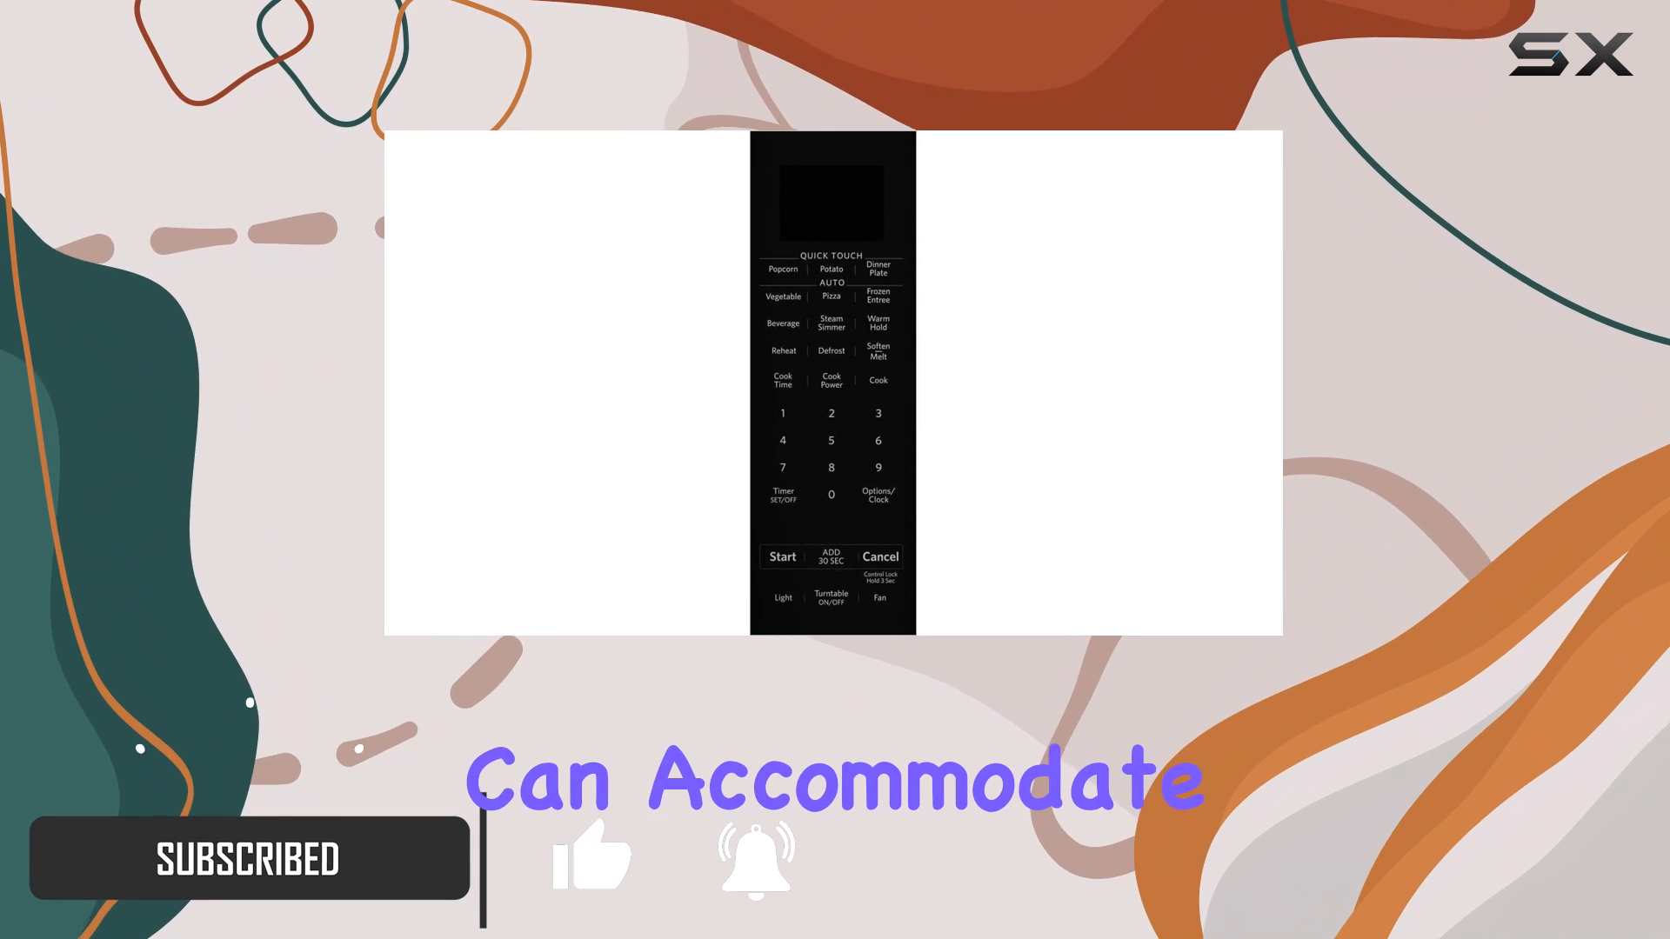